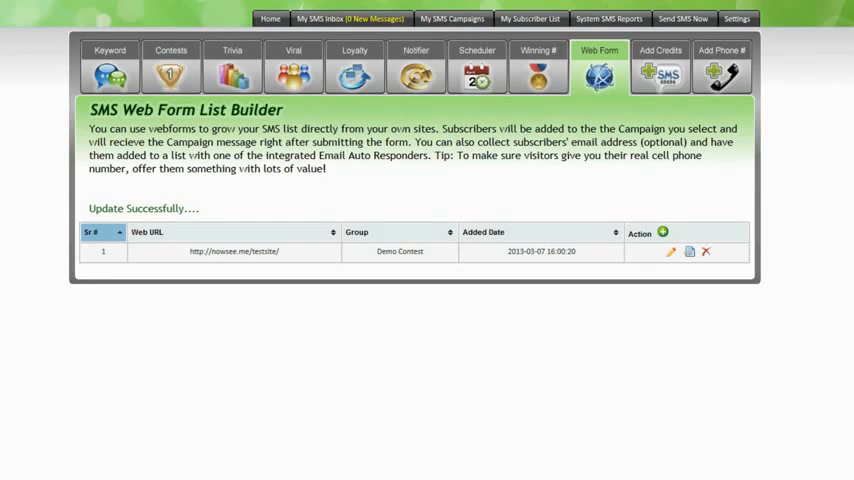
mouse_move(216, 382)
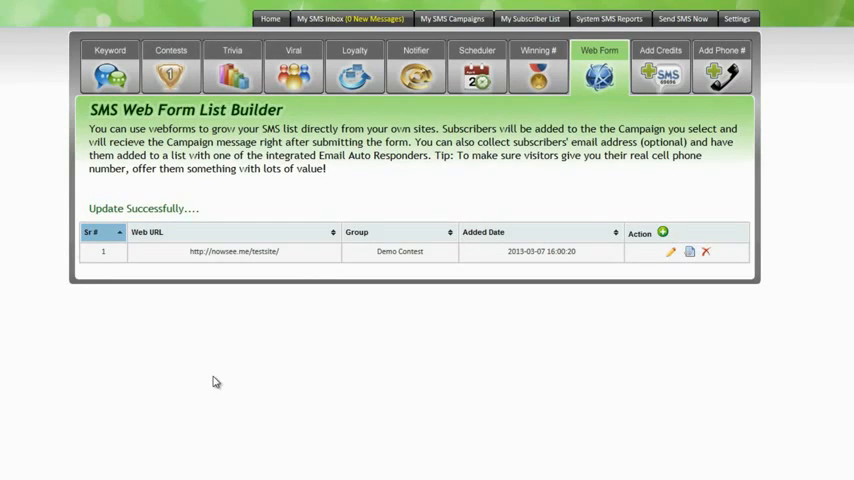
mouse_move(170, 320)
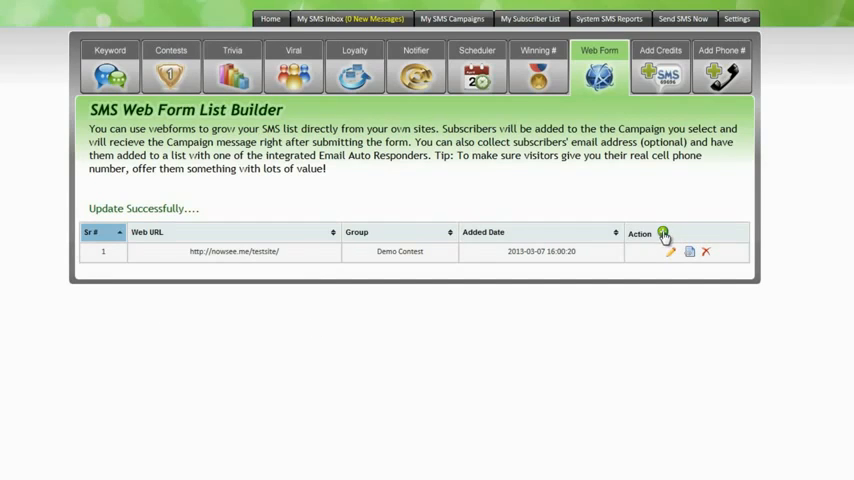
- Edit the existing web form and keep Demo Contest as its subscriber group
left_click(664, 232)
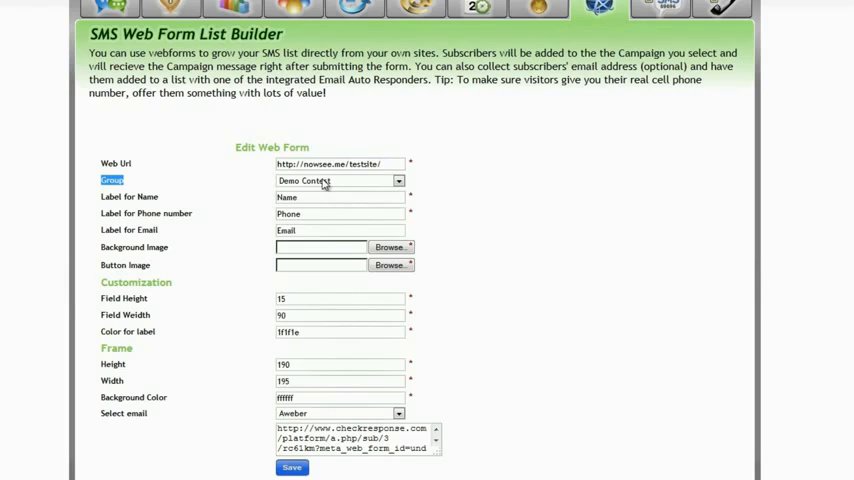
left_click(398, 180)
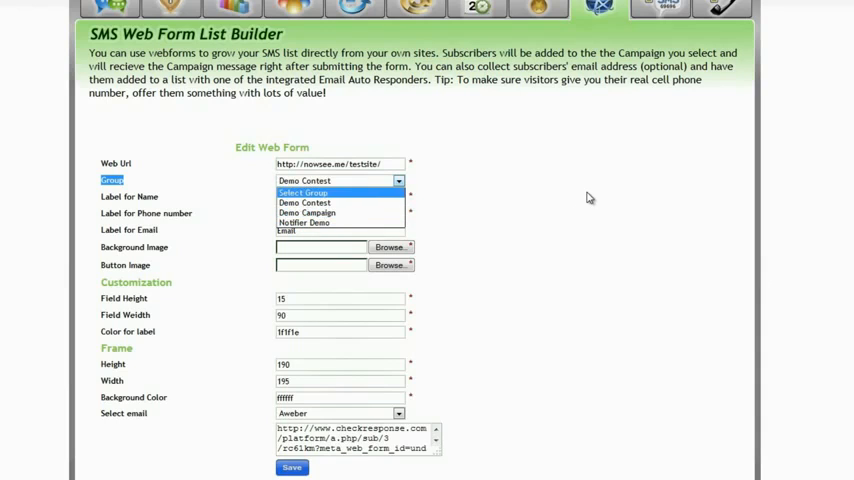
left_click(304, 202)
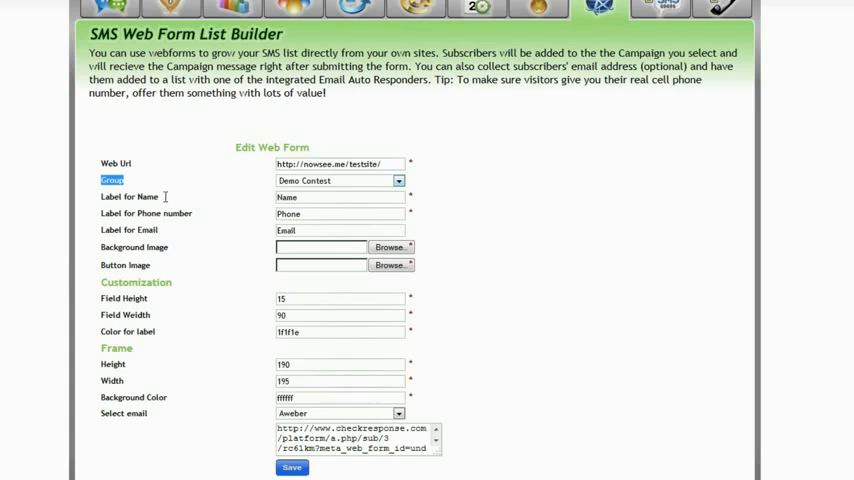
mouse_move(220, 214)
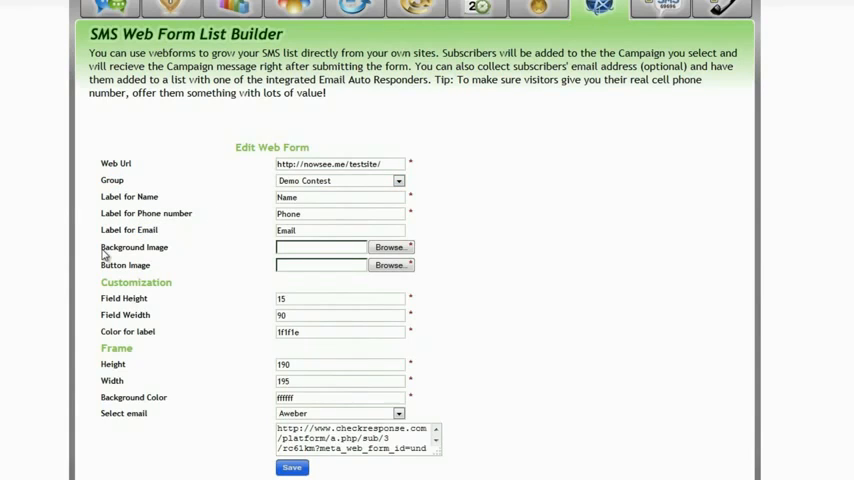
mouse_move(172, 250)
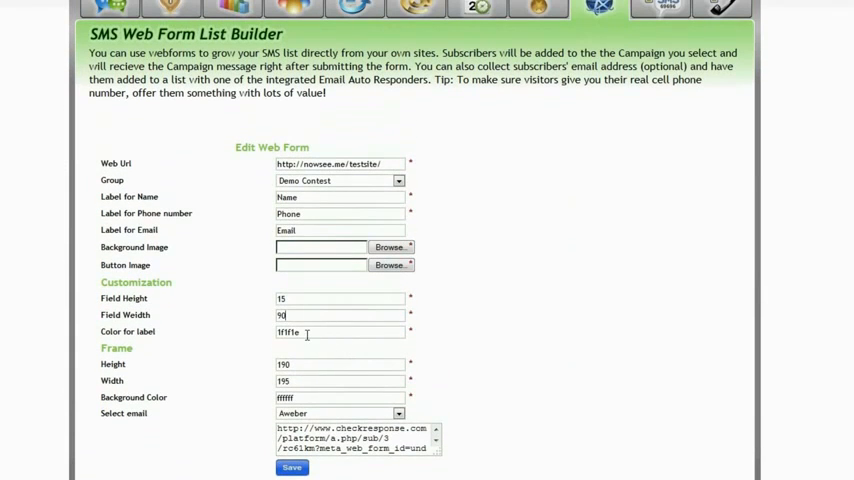
- Bring up the colour picker for the web form's label colour
left_click(340, 332)
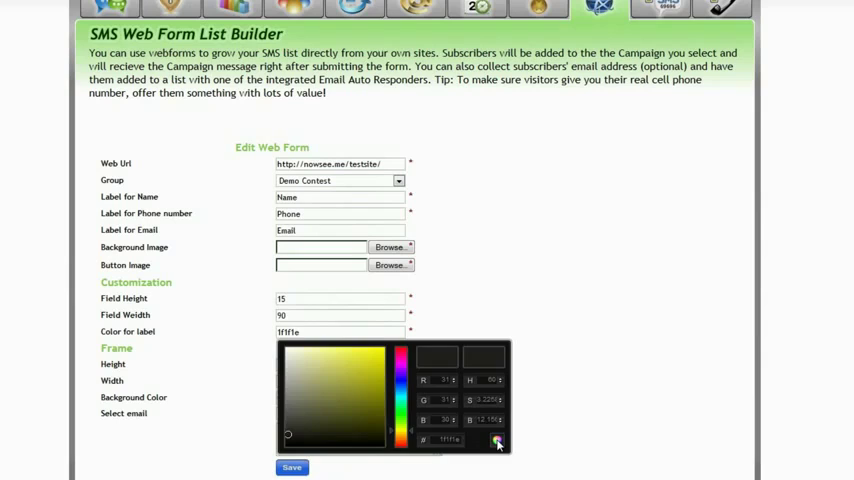
- Close the colour picker and highlight the Name label on the live WordPress form
left_click(496, 440)
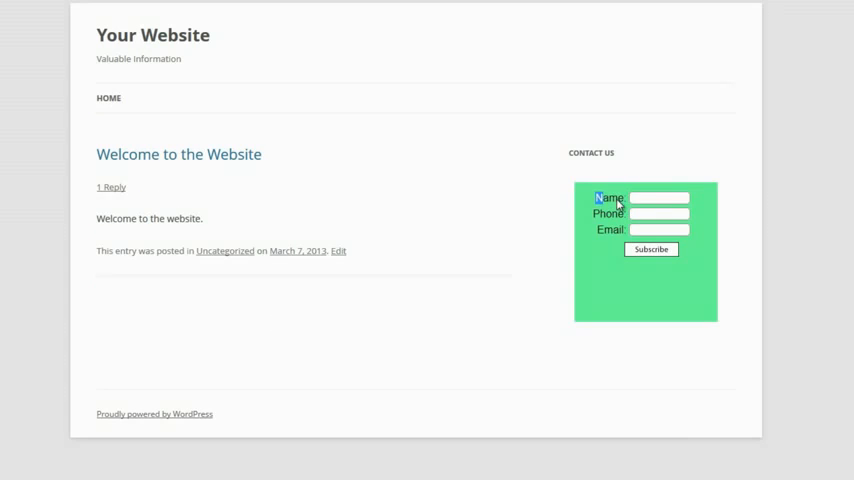
double_click(610, 214)
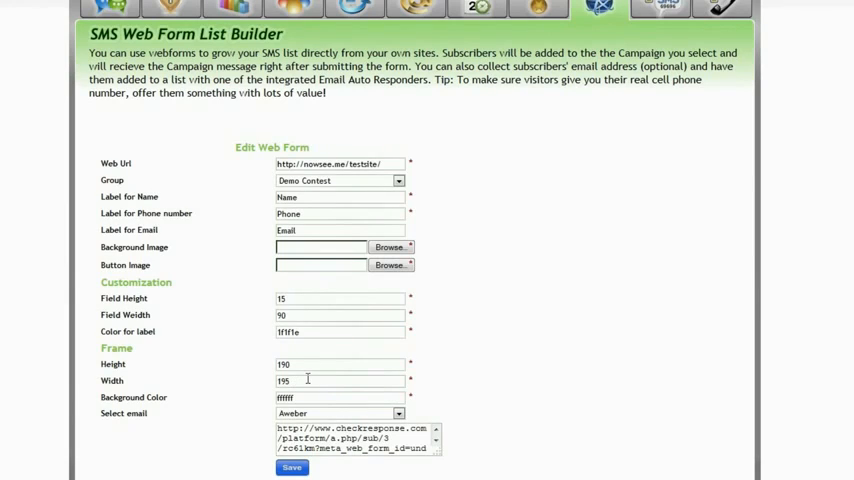
mouse_move(616, 368)
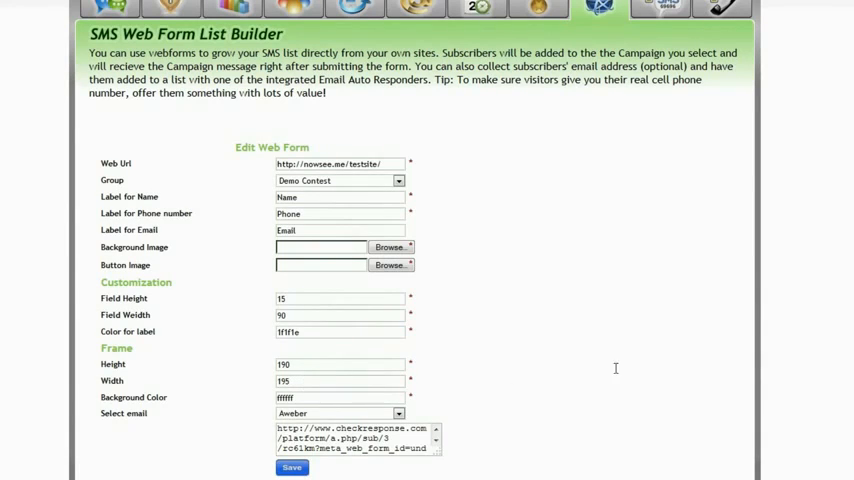
mouse_move(298, 400)
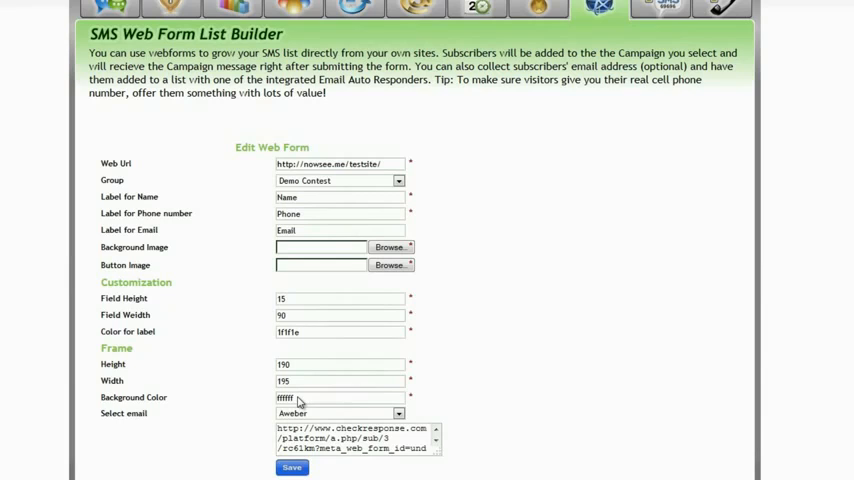
double_click(128, 230)
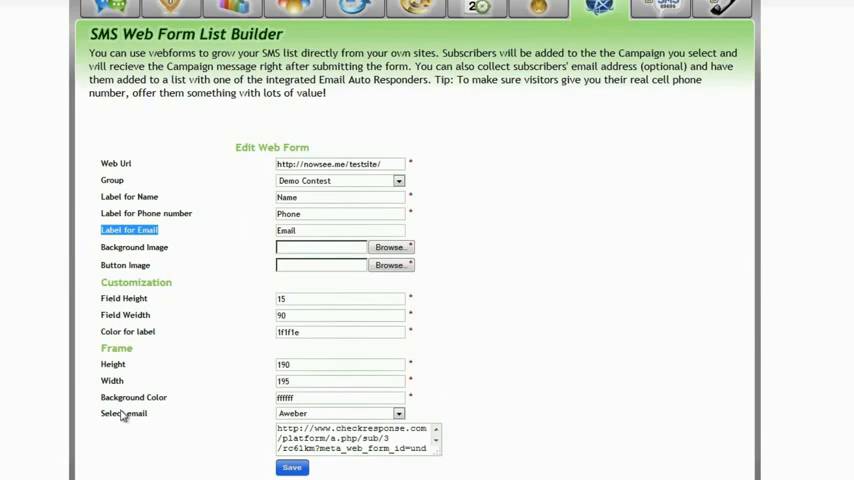
mouse_move(318, 428)
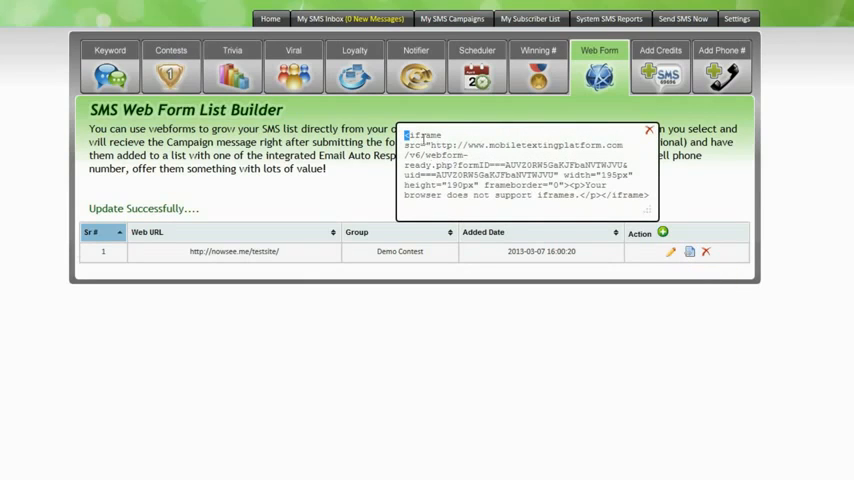
- Bring up copy options for the saved form's iframe embed code
right_click(520, 170)
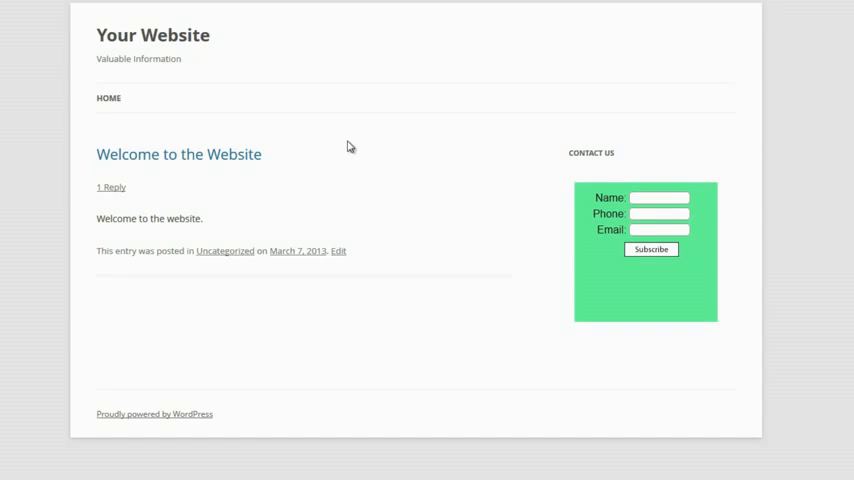
mouse_move(698, 376)
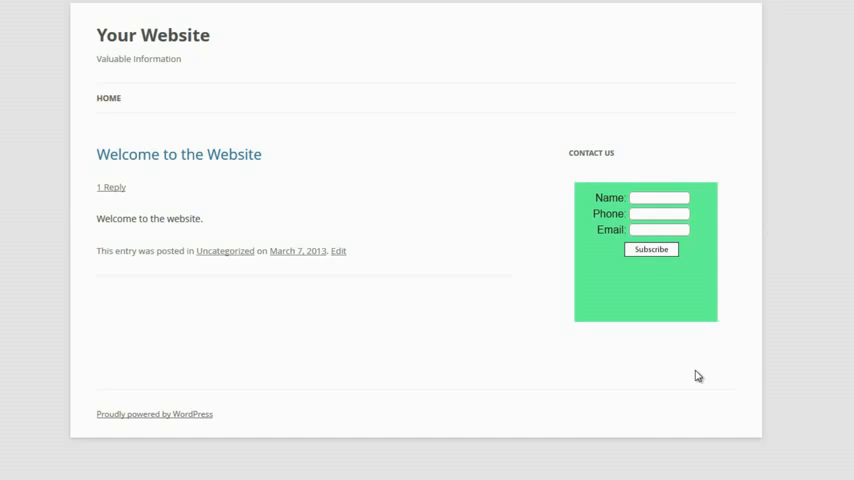
type("Trainer")
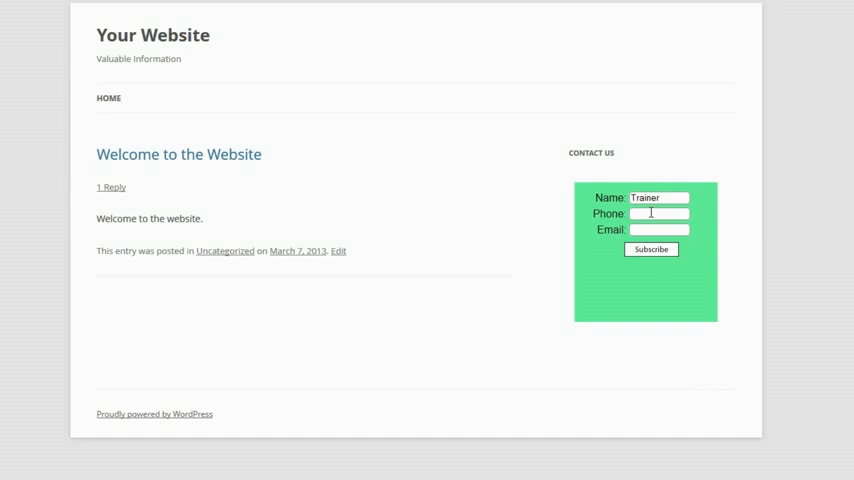
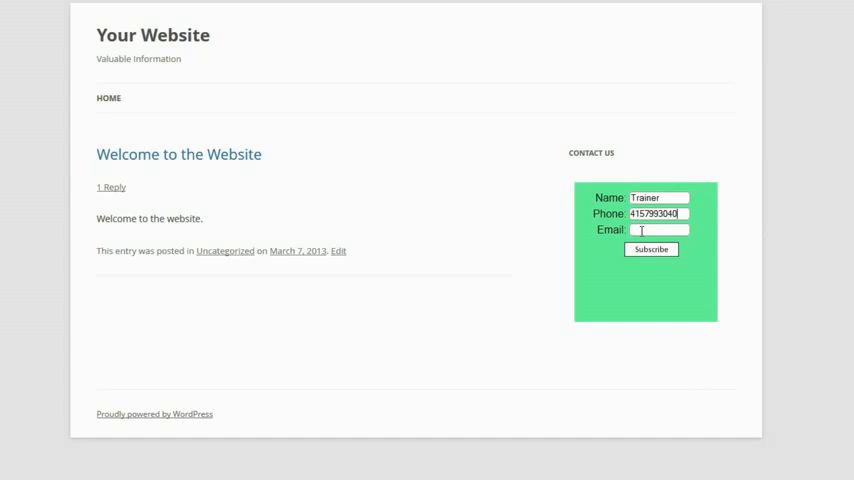
type("alcustomers.net")
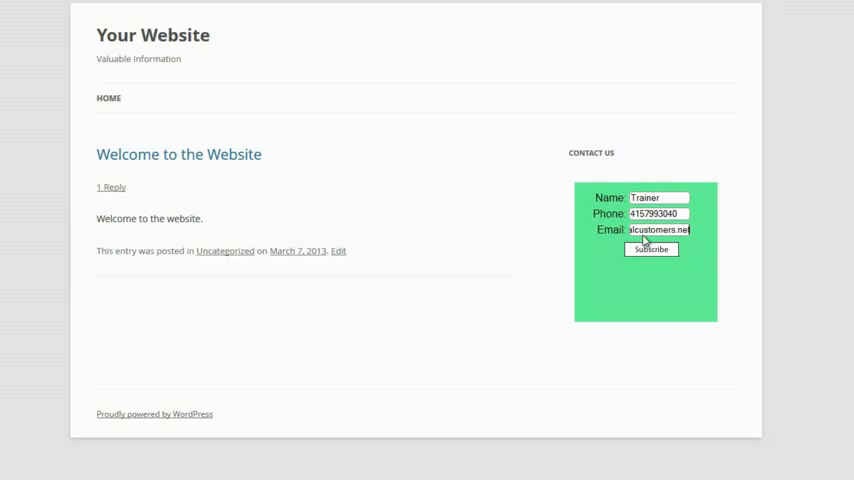